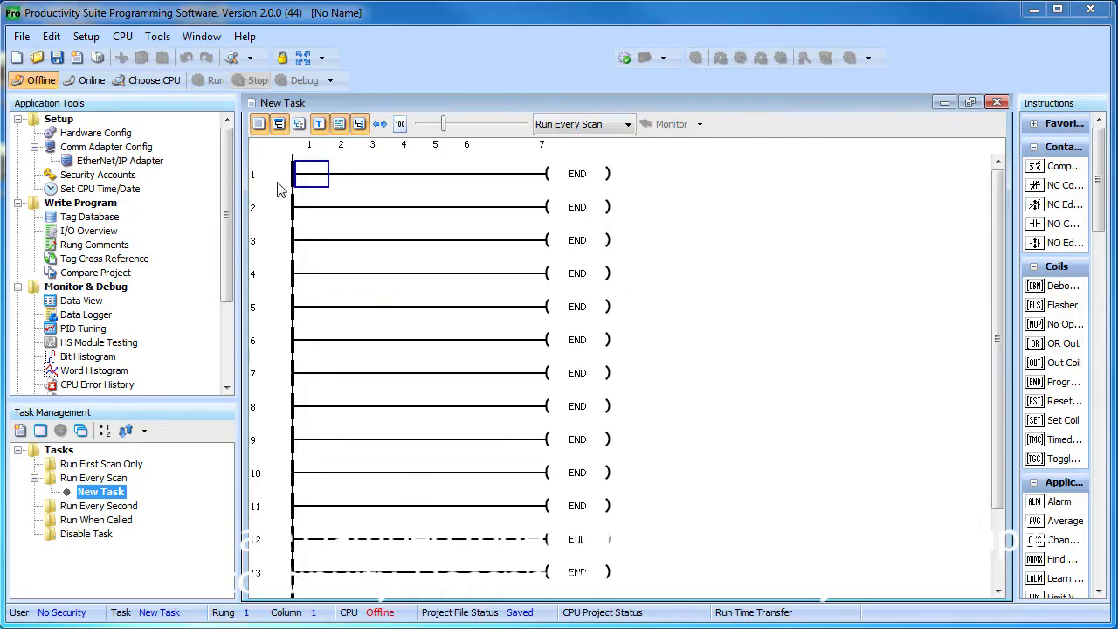
Go online with the CPU over USB, keeping the PC project at the Project Differences prompt.
{"action": "left_click", "coordinate": [122, 35]}
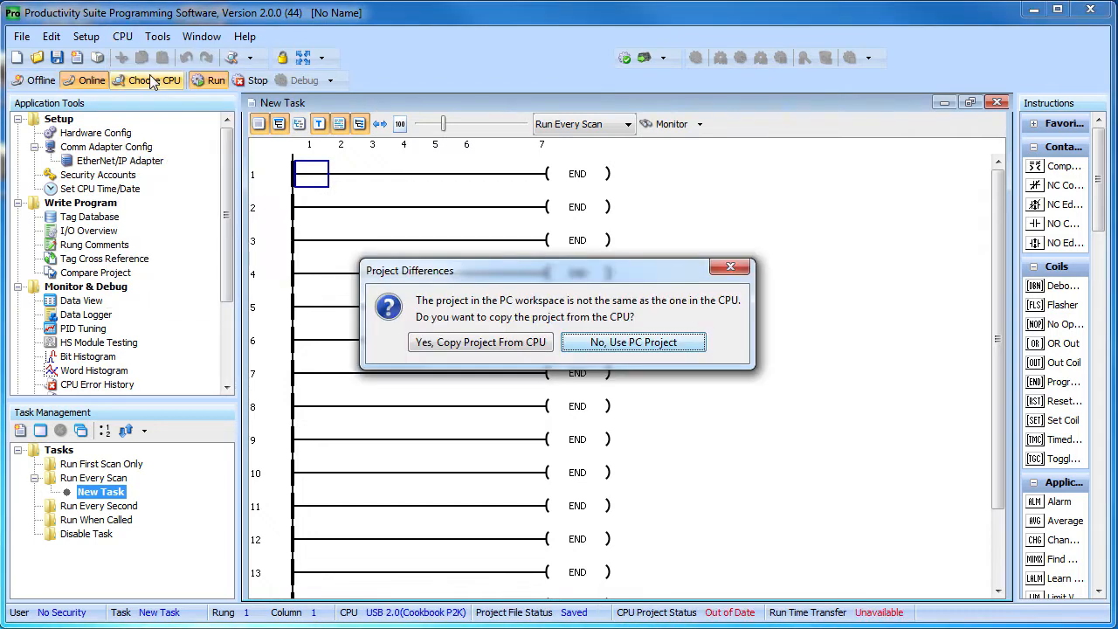
{"action": "left_click", "coordinate": [632, 340]}
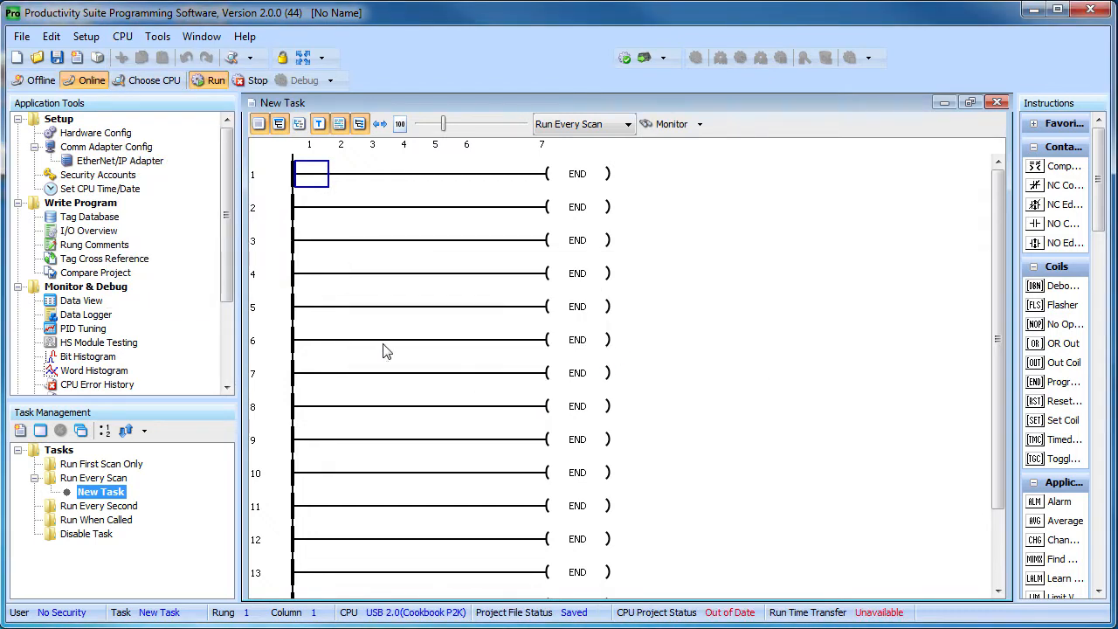
{"action": "left_click", "coordinate": [21, 35]}
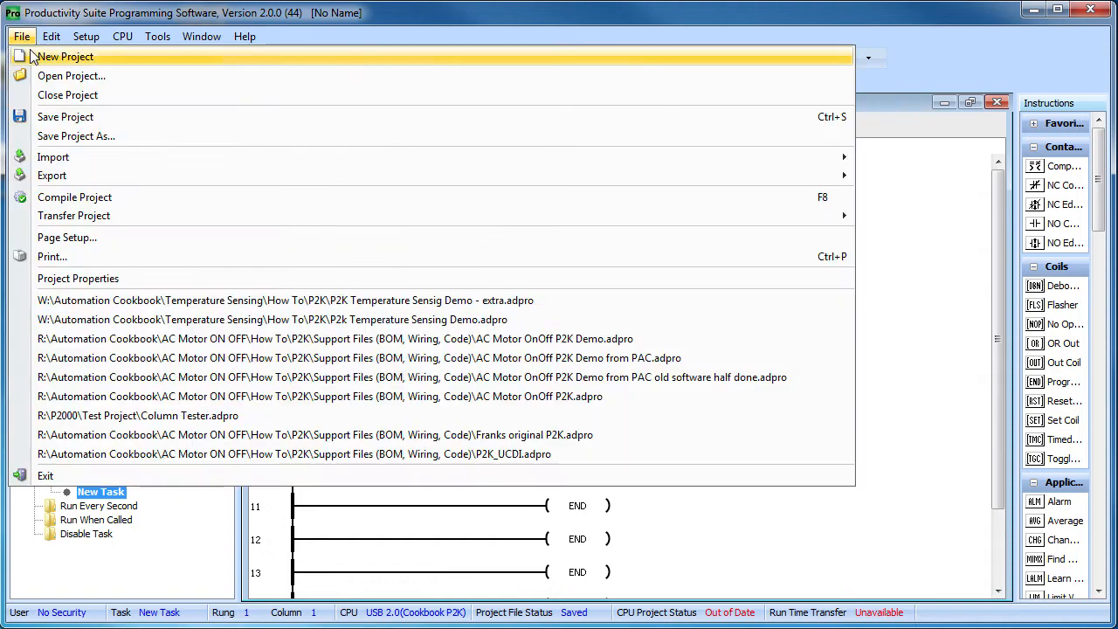
Start a new project with CPU P2-550, keeping the PC project over the CPU's.
{"action": "left_click", "coordinate": [65, 56]}
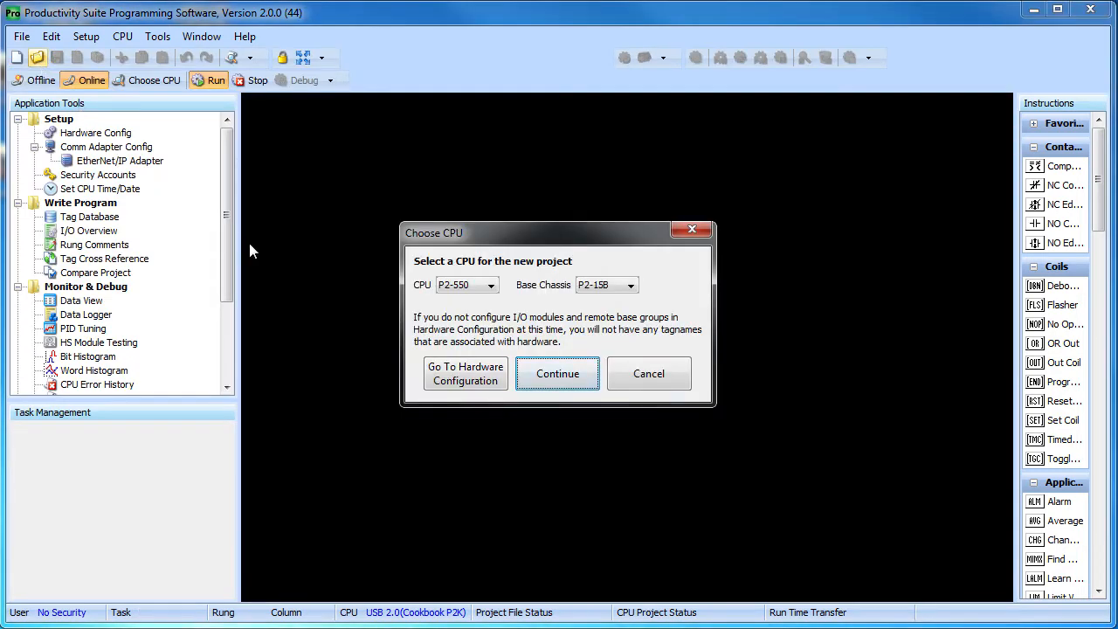
{"action": "mouse_move", "coordinate": [496, 301]}
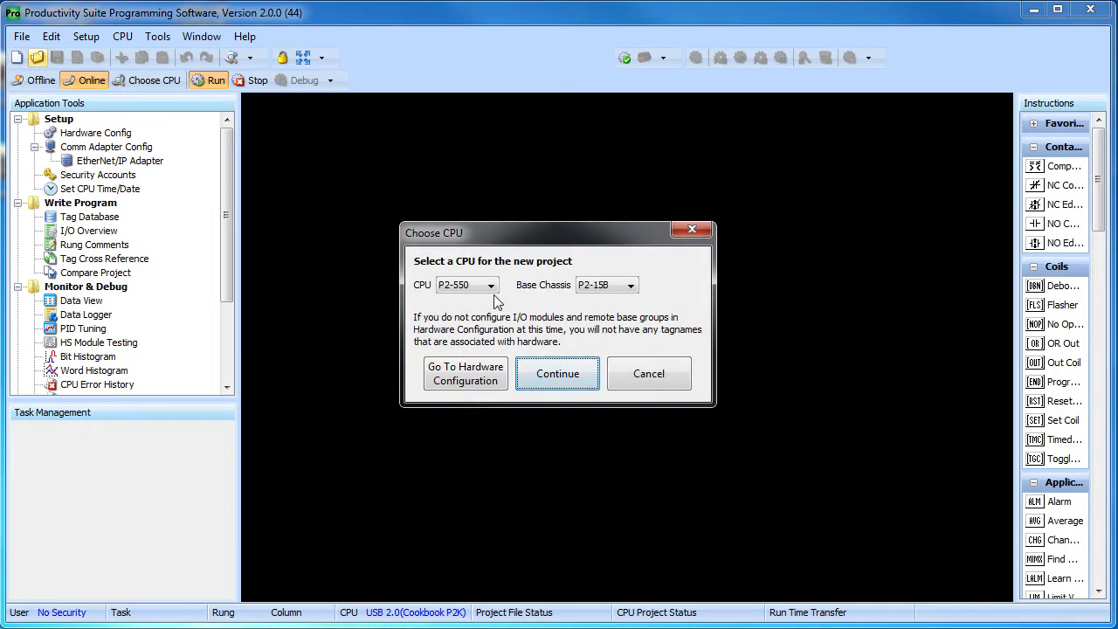
{"action": "left_click", "coordinate": [489, 284]}
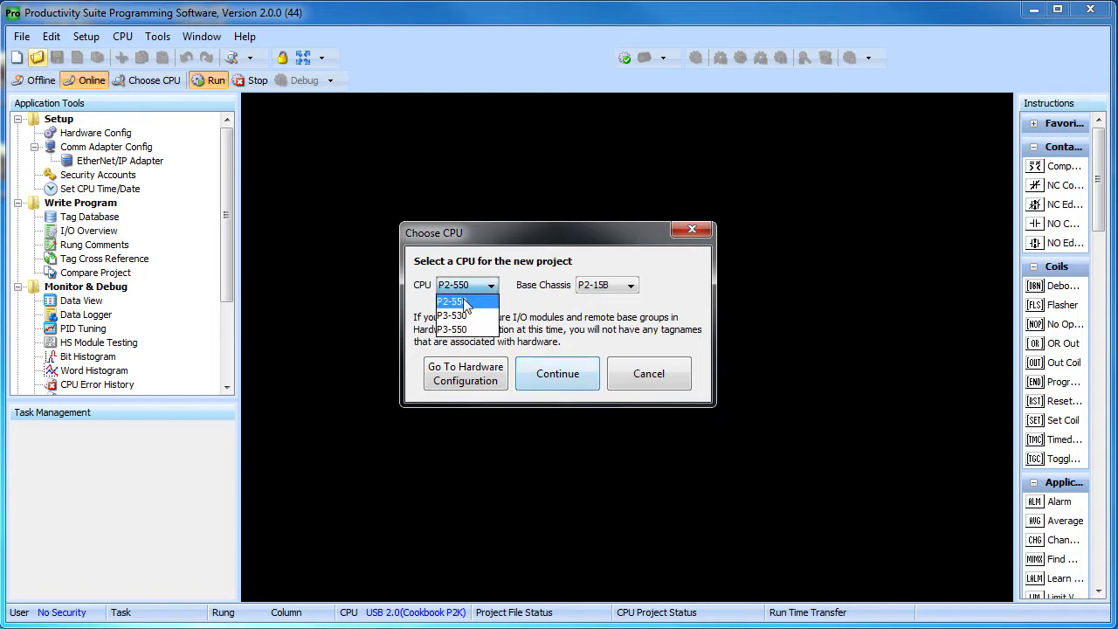
{"action": "left_click", "coordinate": [557, 374]}
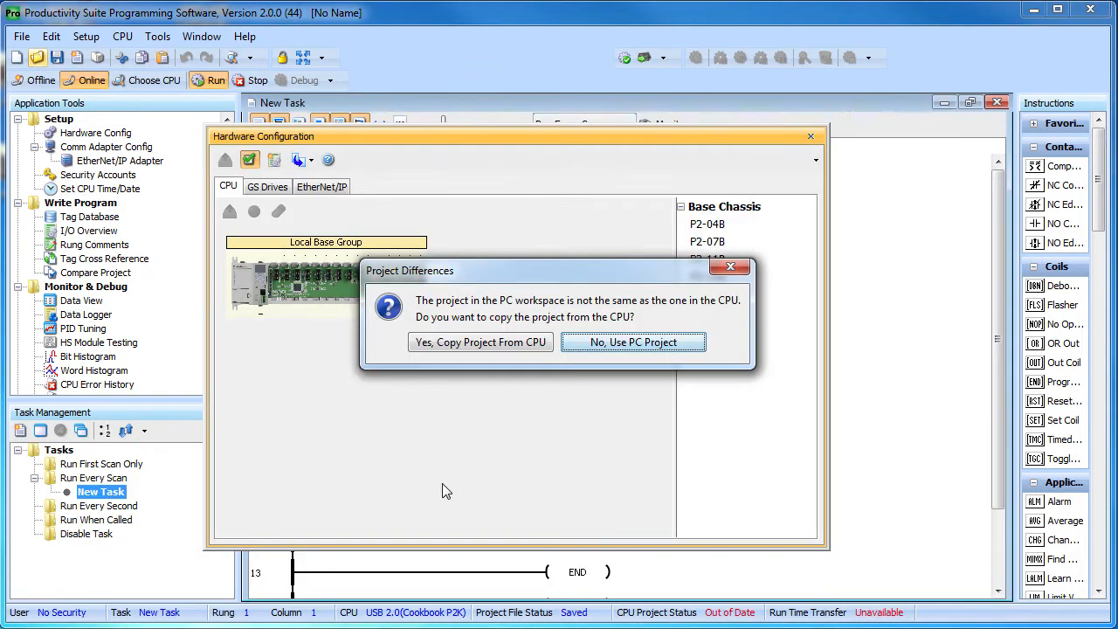
{"action": "left_click", "coordinate": [632, 341]}
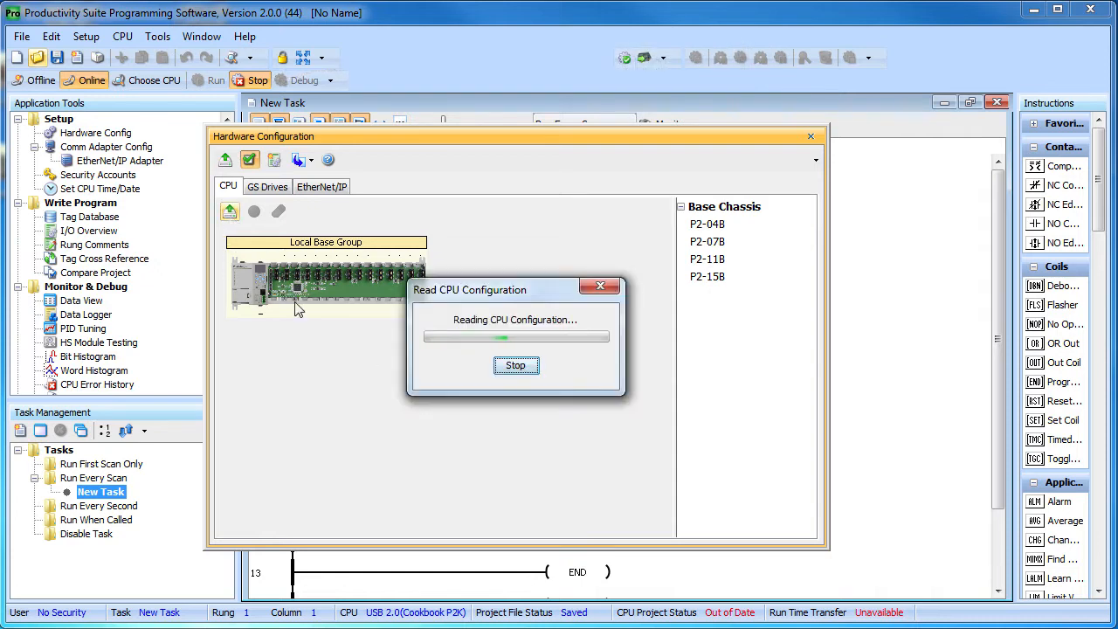
{"action": "mouse_move", "coordinate": [350, 451]}
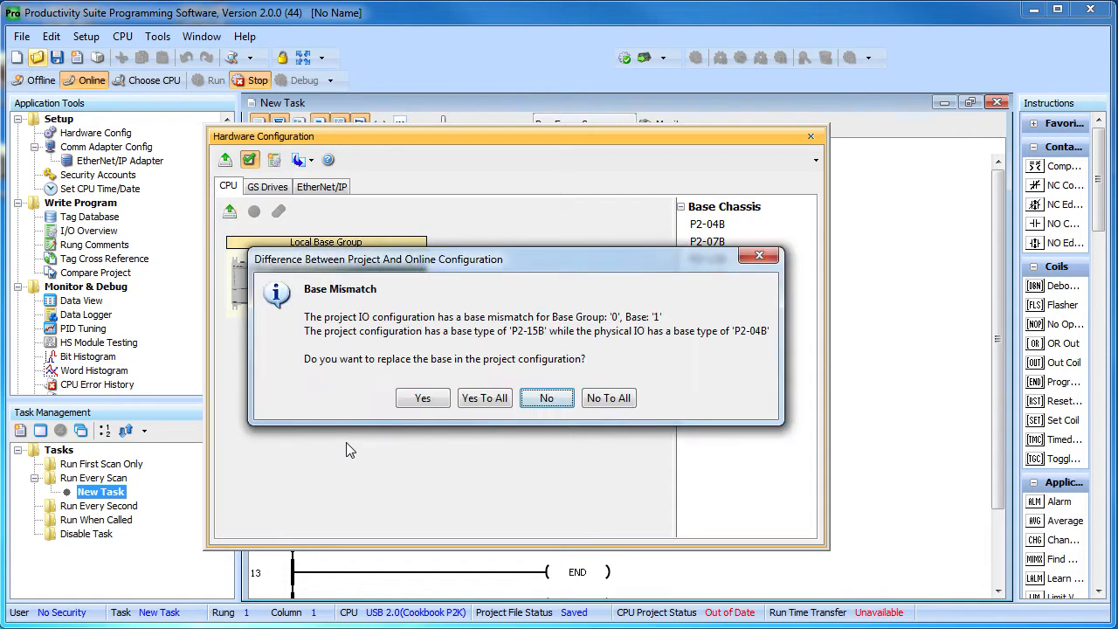
Accept the physical P2-04B base and add the found P2-08AD-1 module to the project.
{"action": "left_click", "coordinate": [423, 398]}
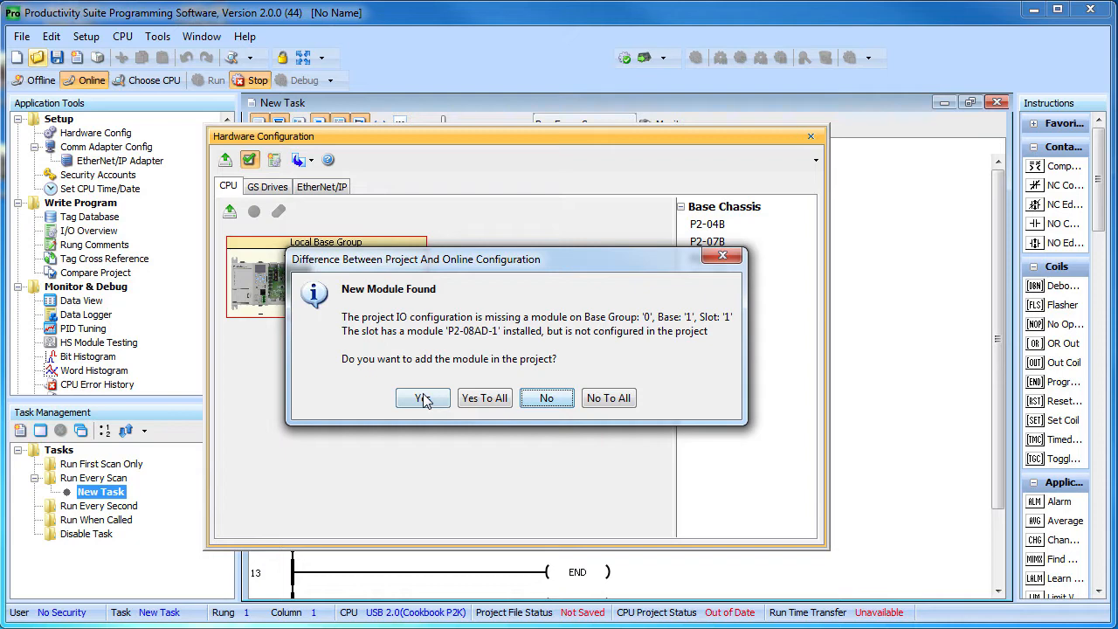
{"action": "left_click", "coordinate": [422, 398]}
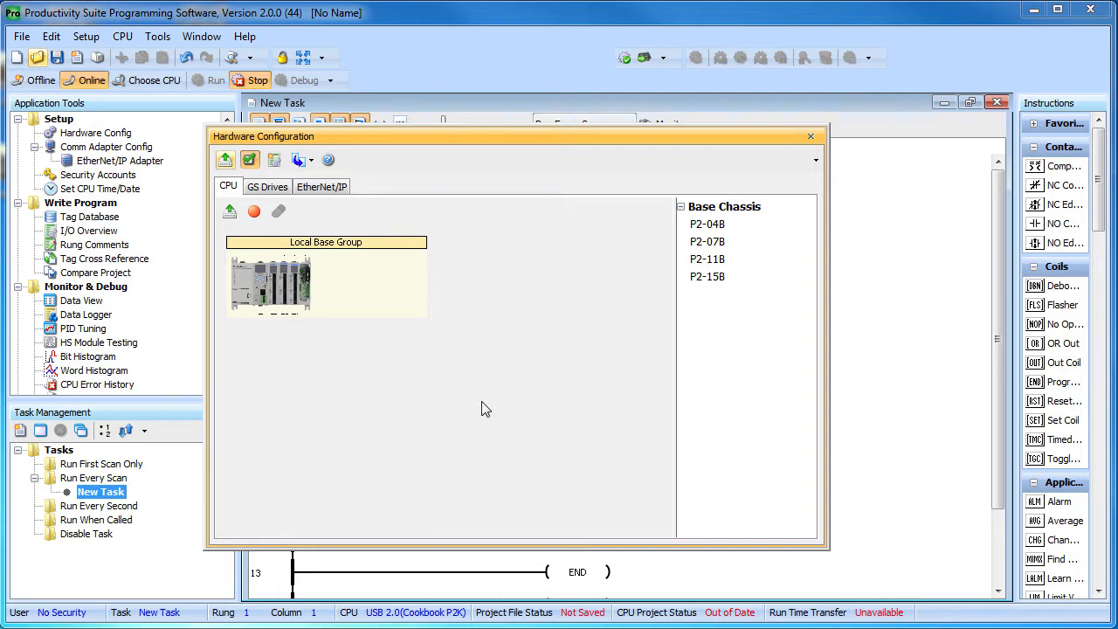
Expand the local base group showing the P2-08AD-1, P2-08THM and P2-06RTD modules in slots 1–3.
{"action": "double_click", "coordinate": [271, 283]}
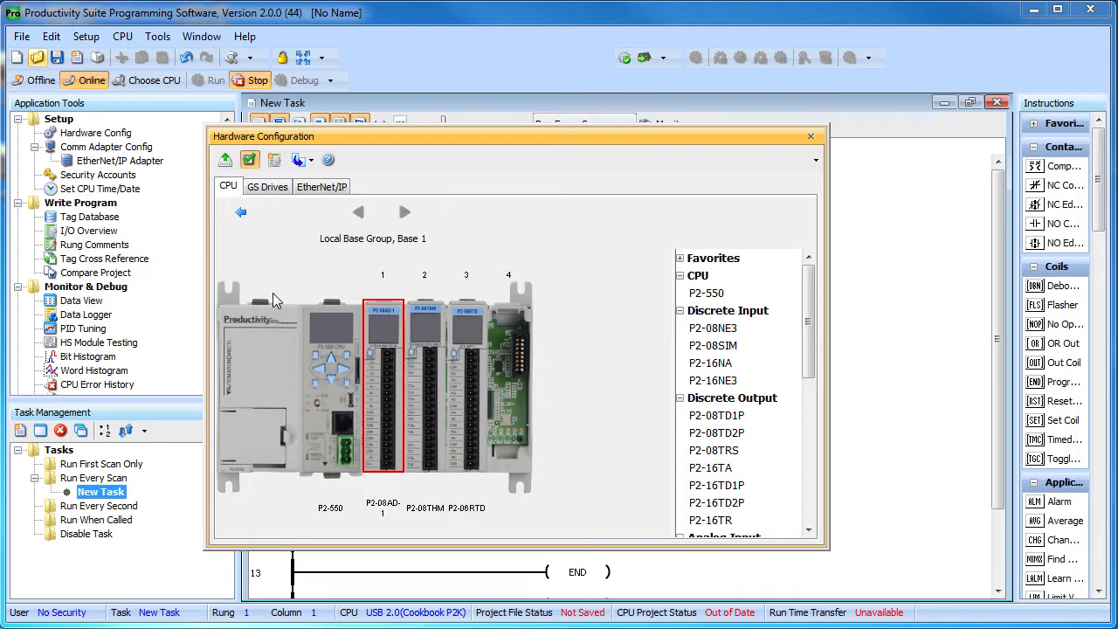
{"action": "left_click", "coordinate": [330, 384]}
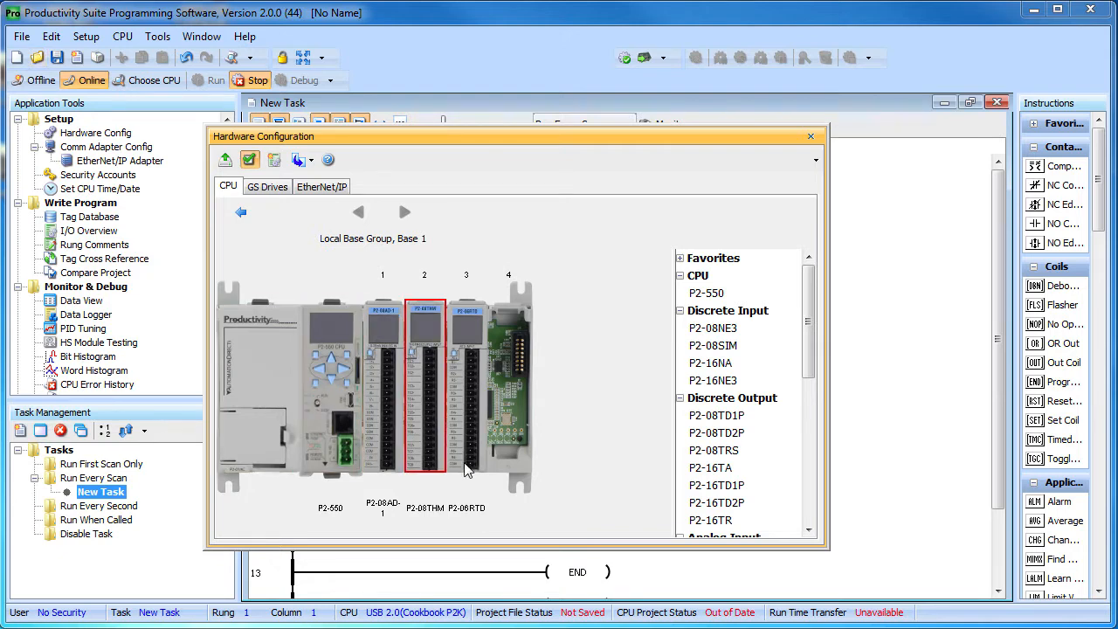
{"action": "left_click", "coordinate": [468, 384]}
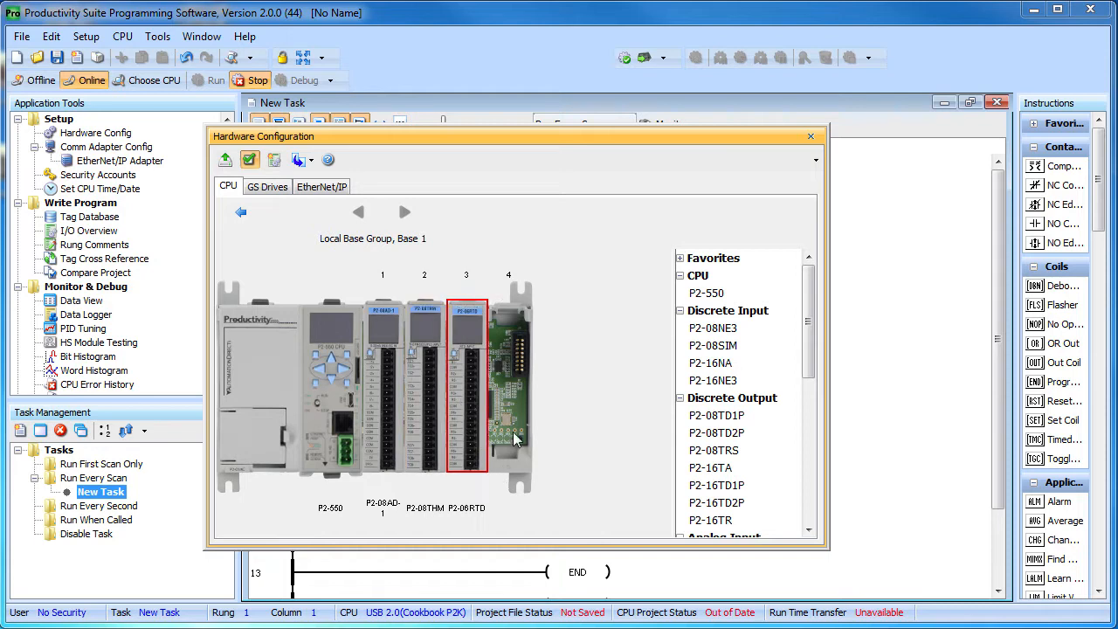
{"action": "left_click", "coordinate": [508, 384]}
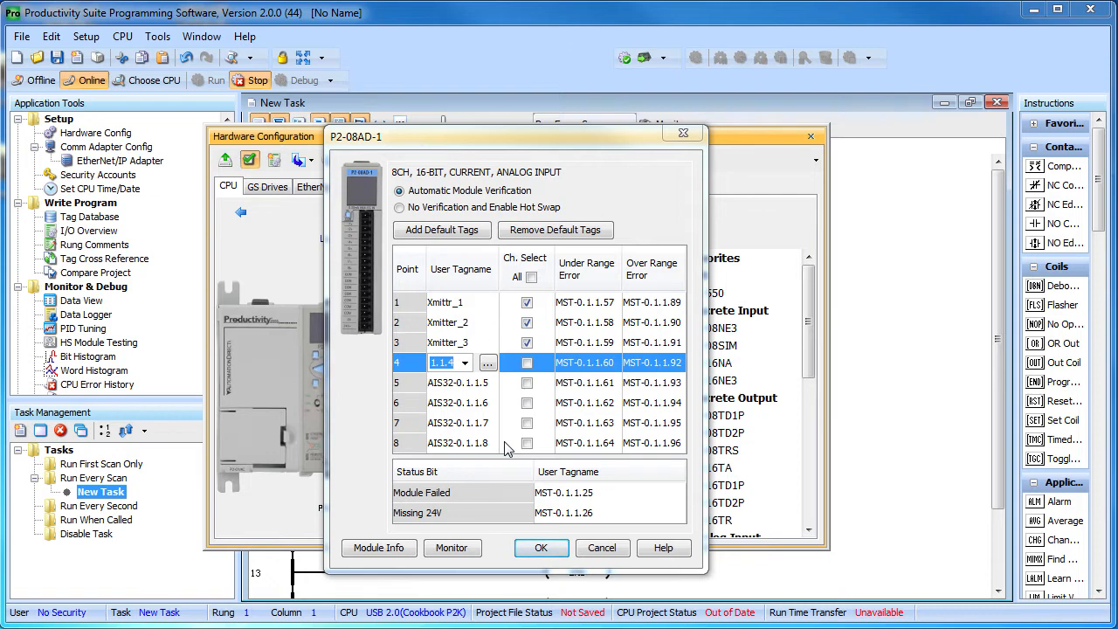
Keep automatic verification on the P2-08AD-1, cancelling hot swap, and view its online information.
{"action": "left_click", "coordinate": [402, 191]}
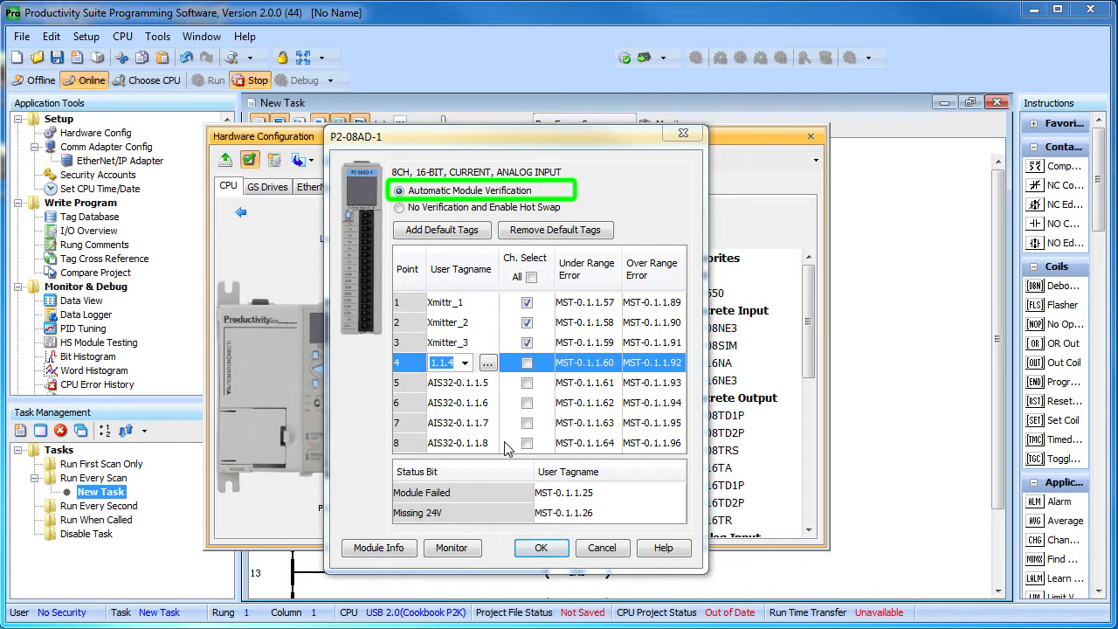
{"action": "left_click", "coordinate": [400, 206]}
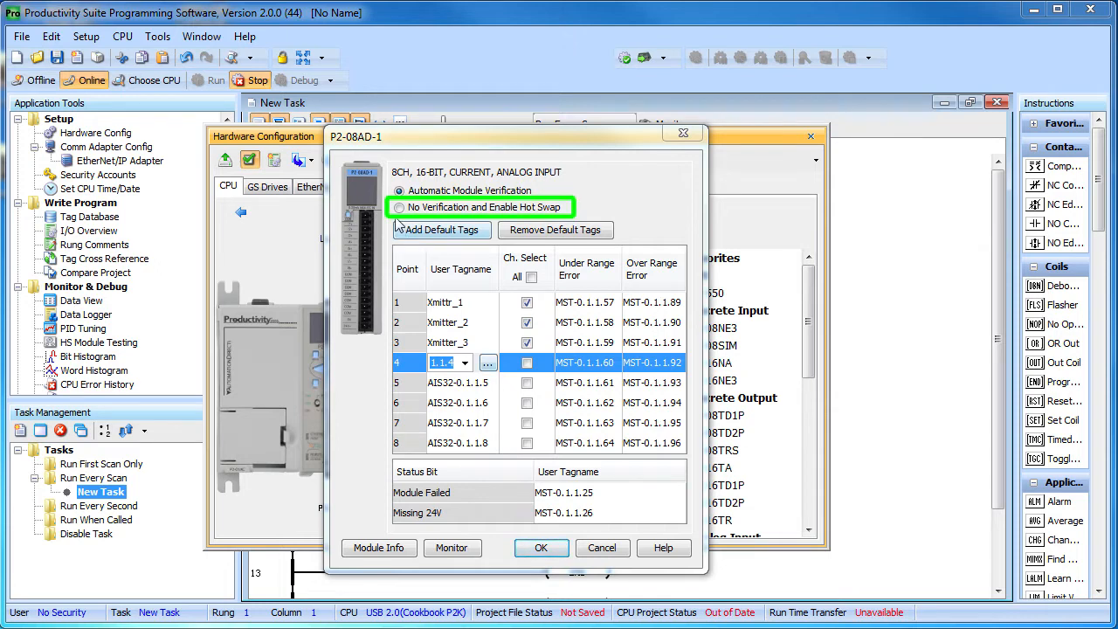
{"action": "left_click", "coordinate": [402, 206]}
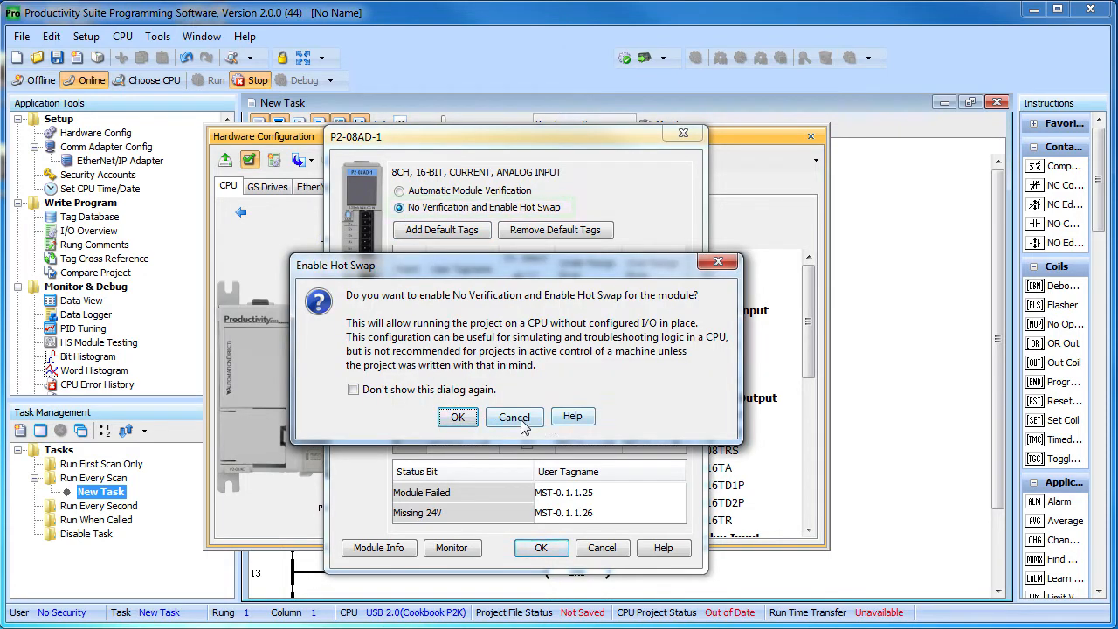
{"action": "left_click", "coordinate": [513, 416]}
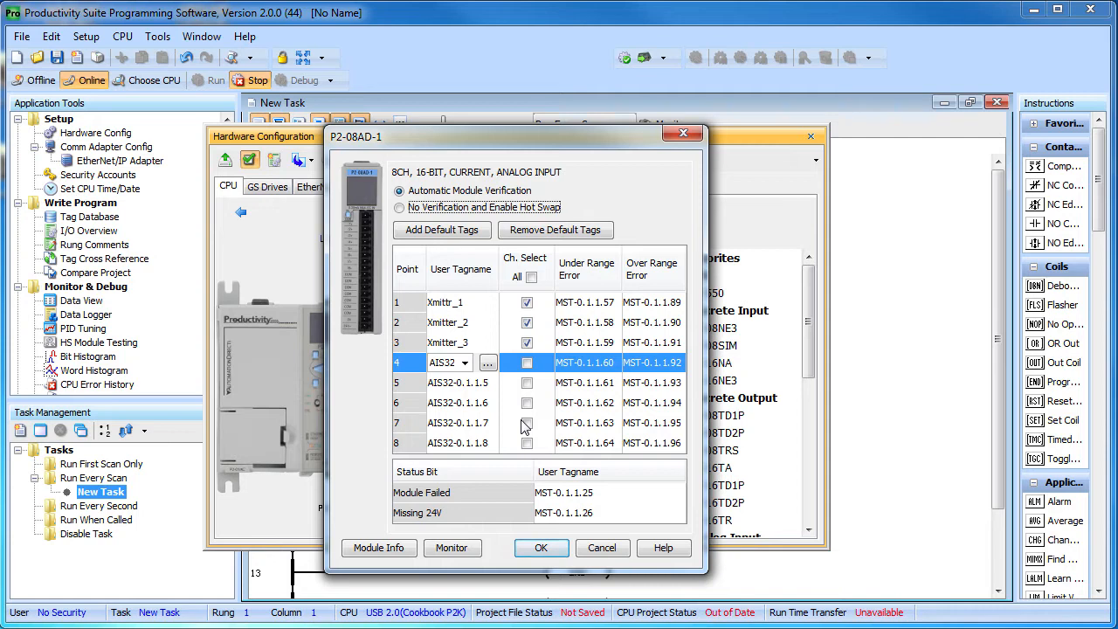
{"action": "left_click", "coordinate": [379, 548]}
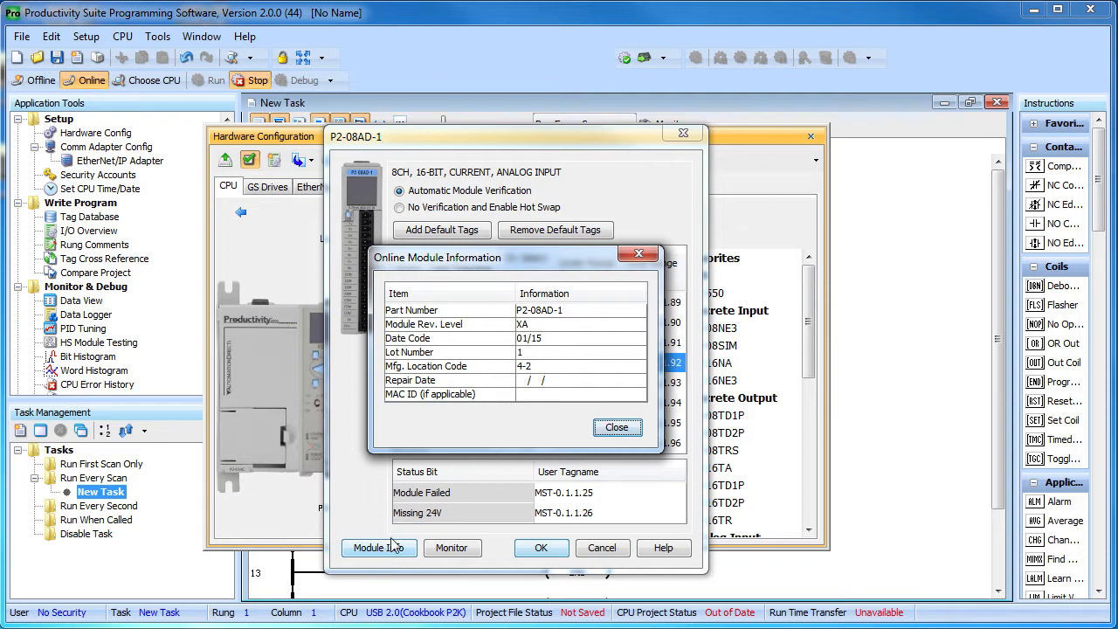
Save the Xmitter_1–3 channel tags and monitor them in a new P2-08AD-1 Data View tab.
{"action": "left_click", "coordinate": [617, 426]}
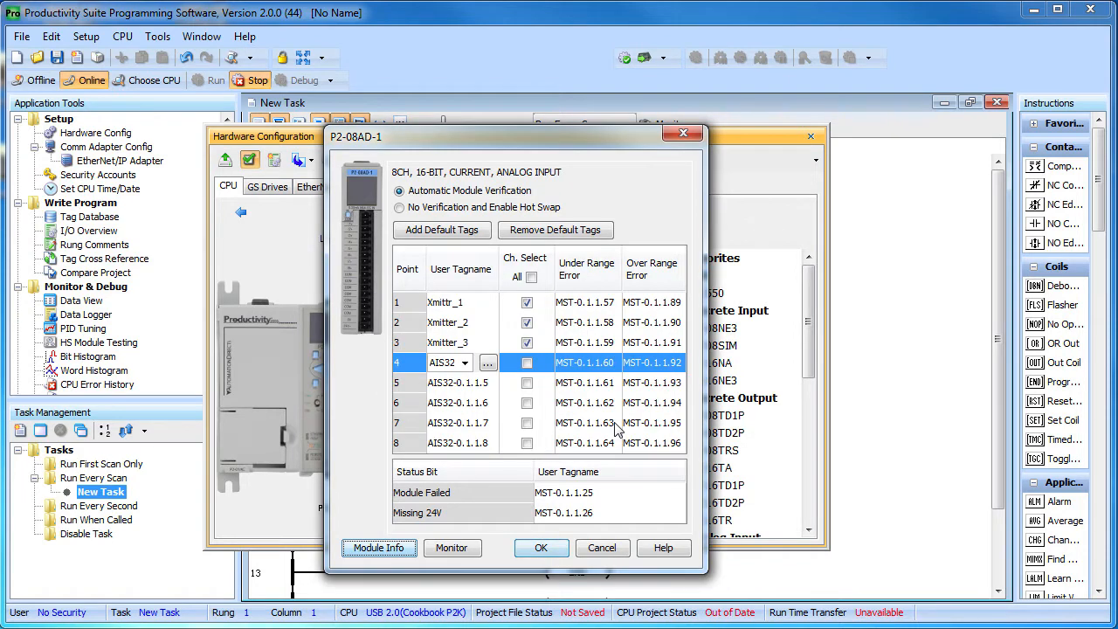
{"action": "left_click", "coordinate": [453, 548]}
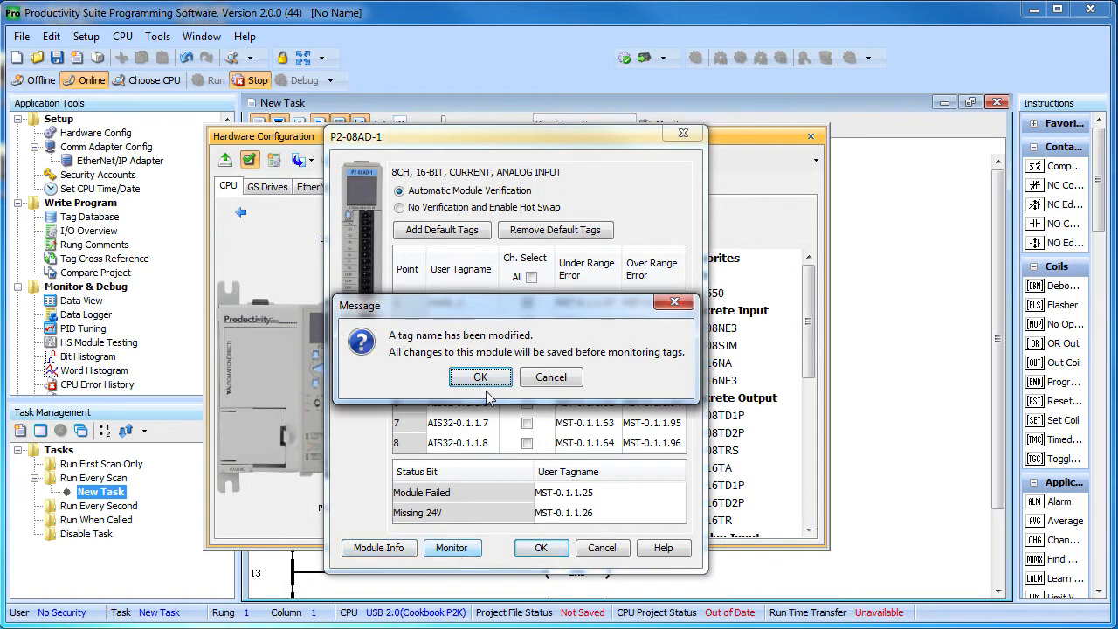
{"action": "left_click", "coordinate": [480, 377]}
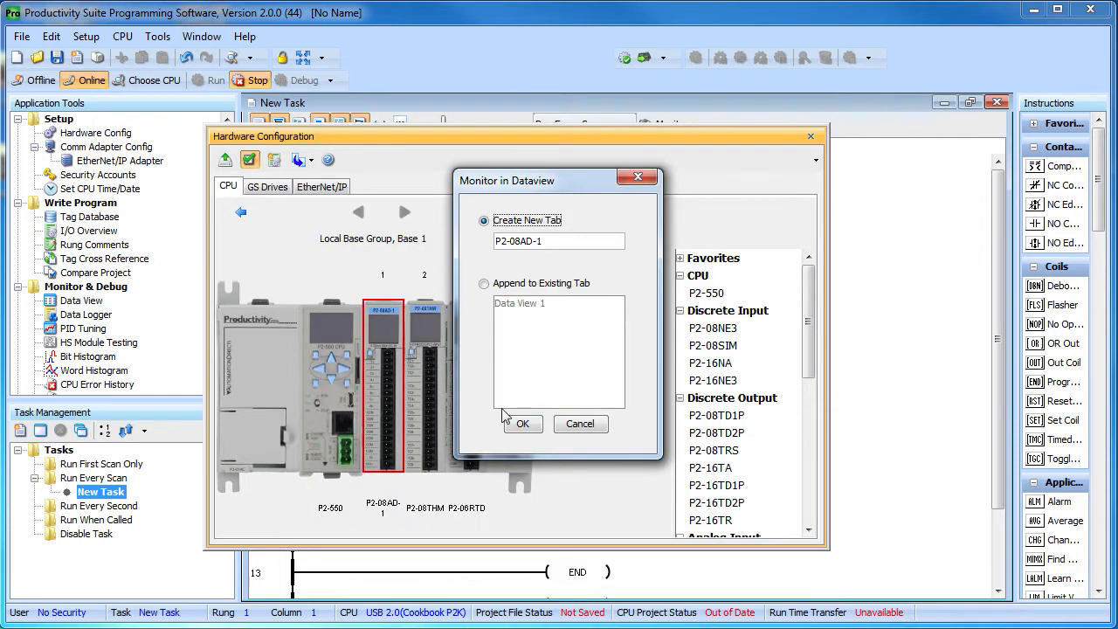
{"action": "left_click", "coordinate": [520, 424]}
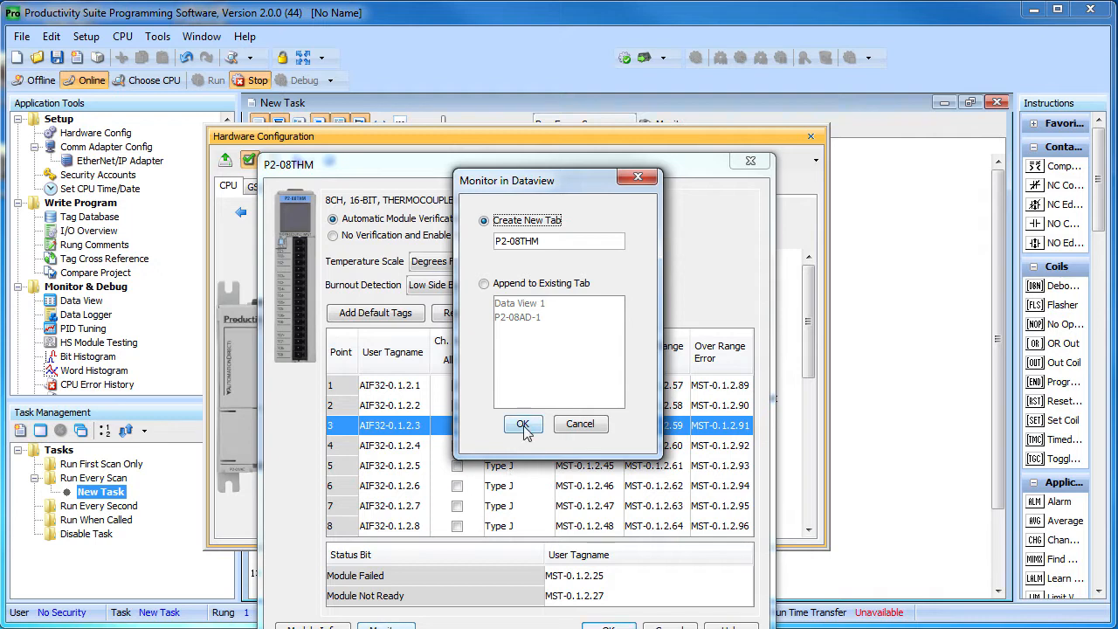
Monitor the P2-08THM in a new Data View tab and set burnout detection to High Side.
{"action": "left_click", "coordinate": [522, 424]}
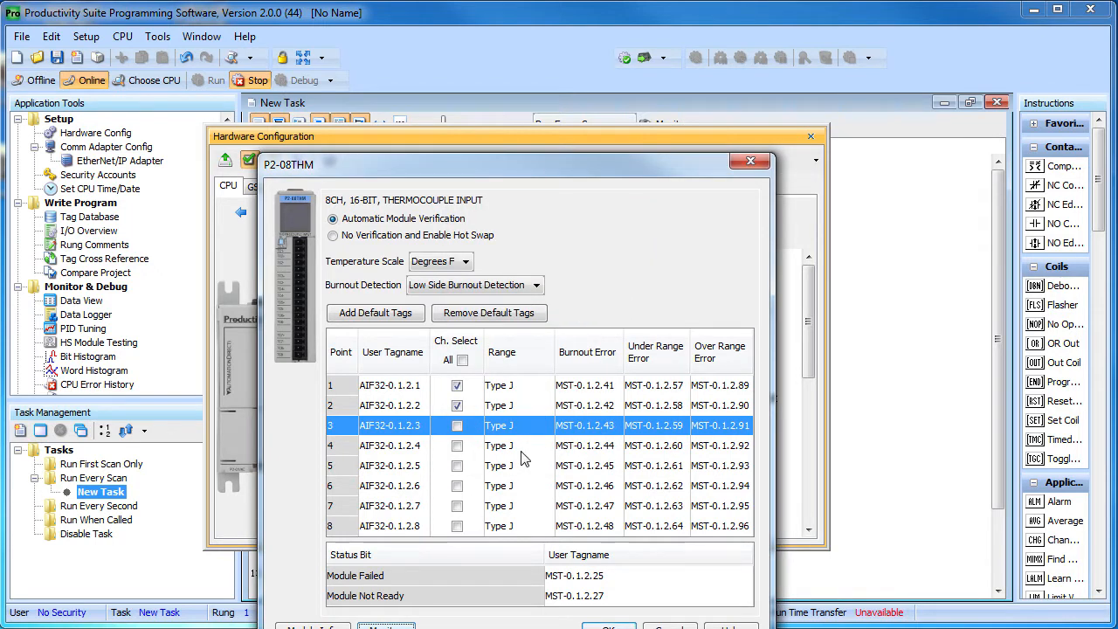
{"action": "left_click", "coordinate": [468, 262]}
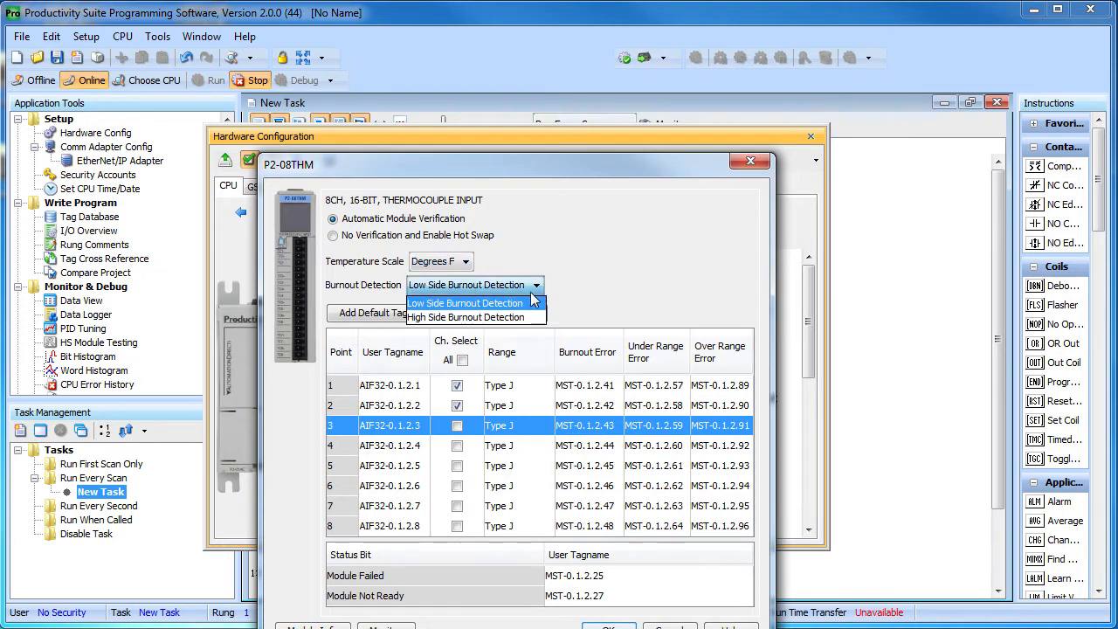
{"action": "left_click", "coordinate": [466, 318]}
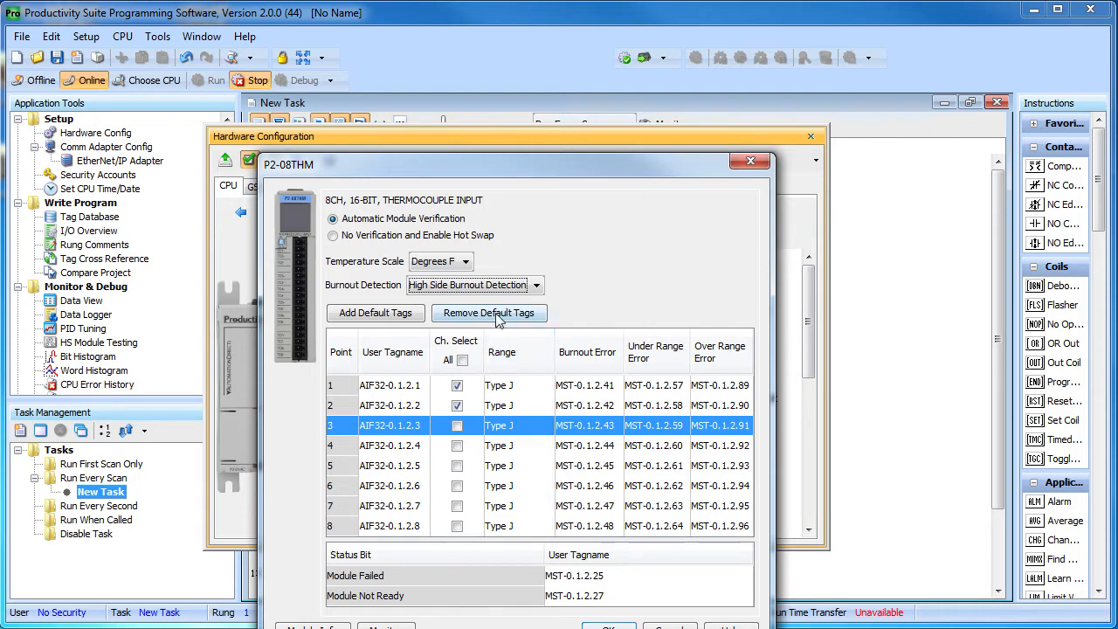
Remove and re-add the thermocouple default tags, keeping channel 1 on the Type J range.
{"action": "left_click", "coordinate": [489, 312]}
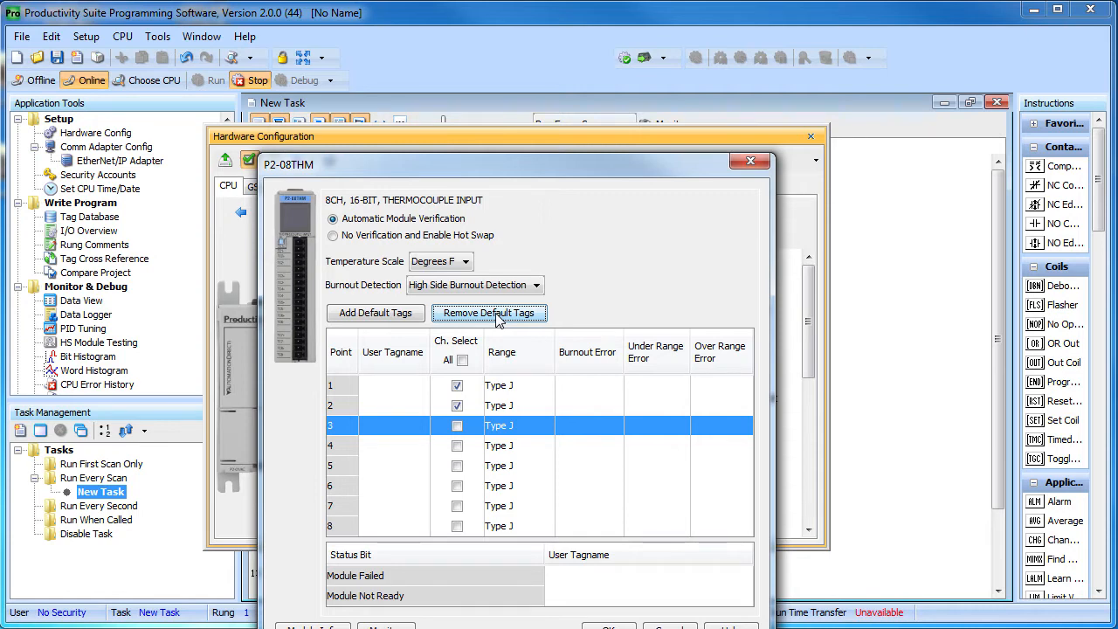
{"action": "left_click", "coordinate": [376, 313]}
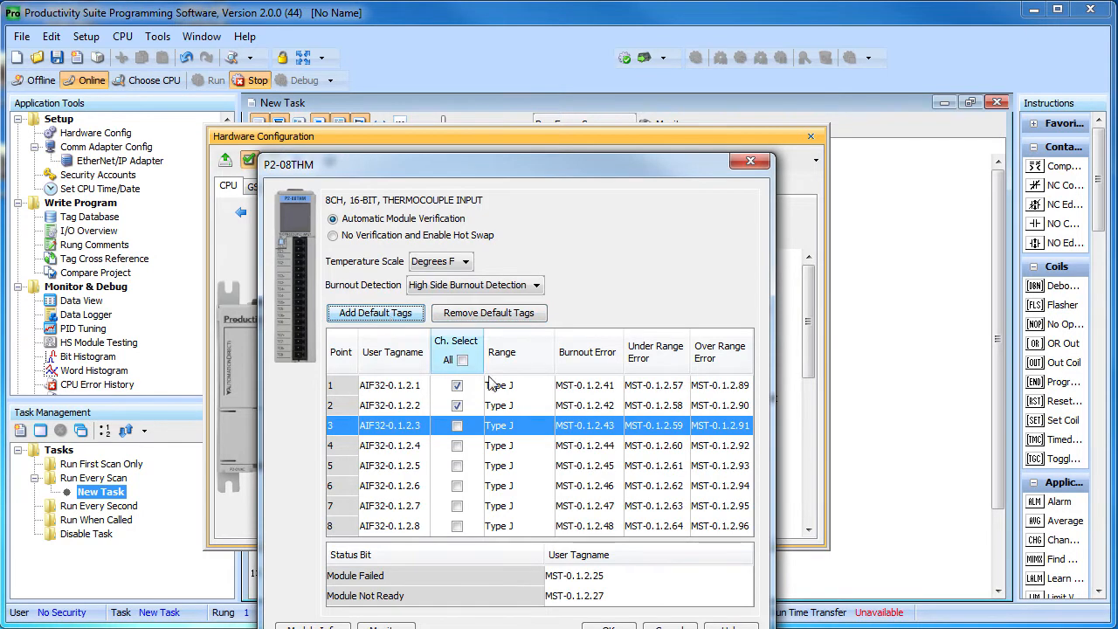
{"action": "left_click", "coordinate": [549, 386]}
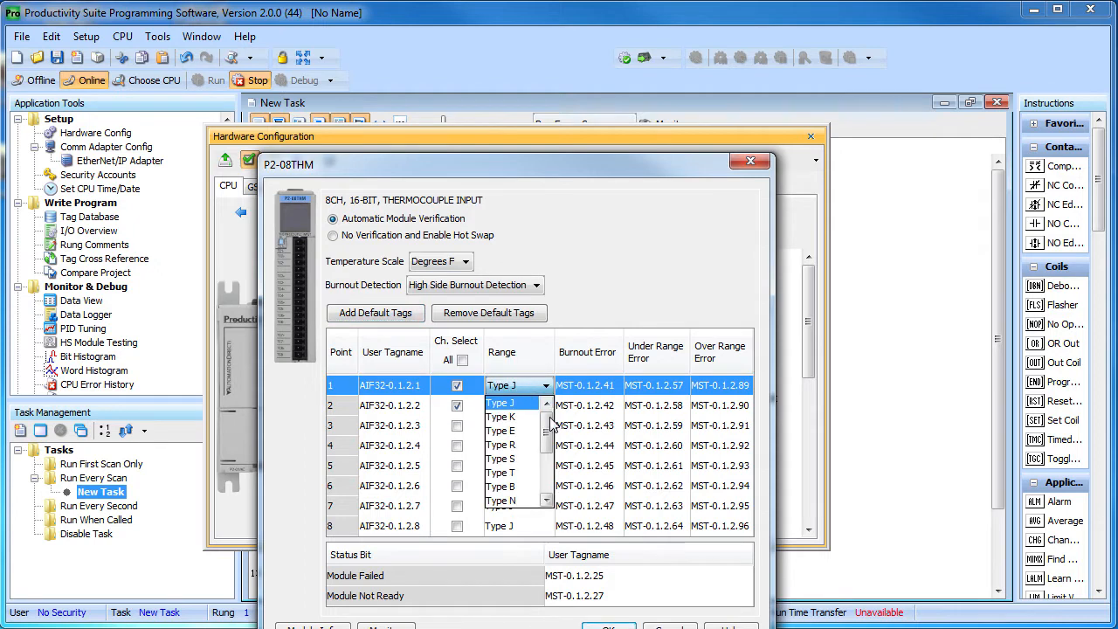
{"action": "scroll", "scroll_direction": "down", "scroll_amount": 3}
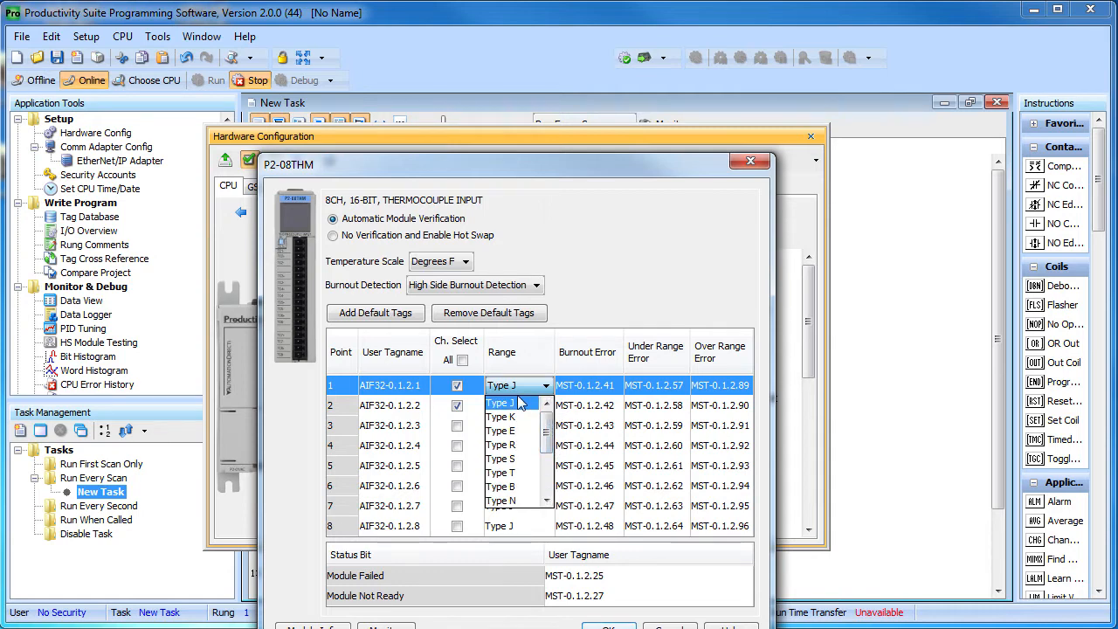
{"action": "left_click", "coordinate": [500, 401]}
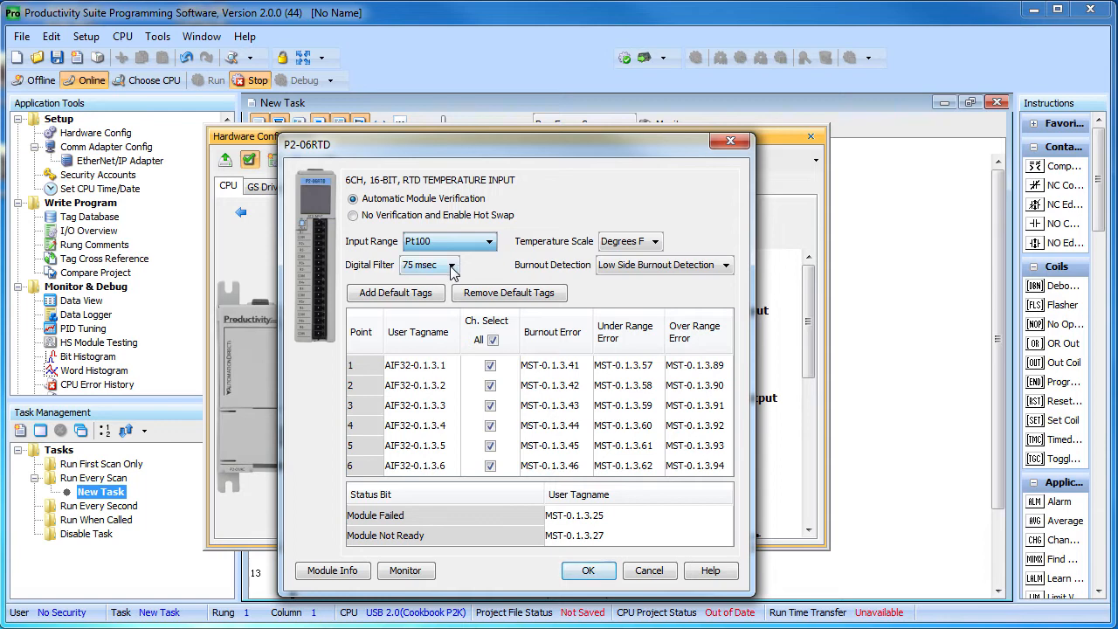
Set the P2-06RTD digital filter to 488 msec, accept it and close hardware configuration.
{"action": "left_click", "coordinate": [461, 266]}
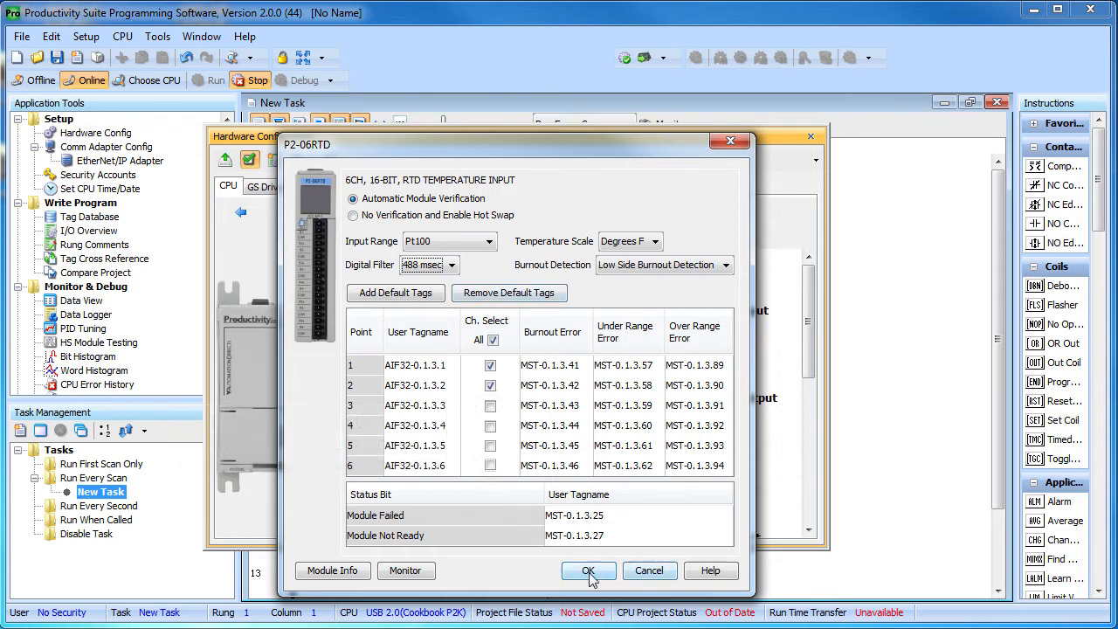
{"action": "left_click", "coordinate": [587, 570]}
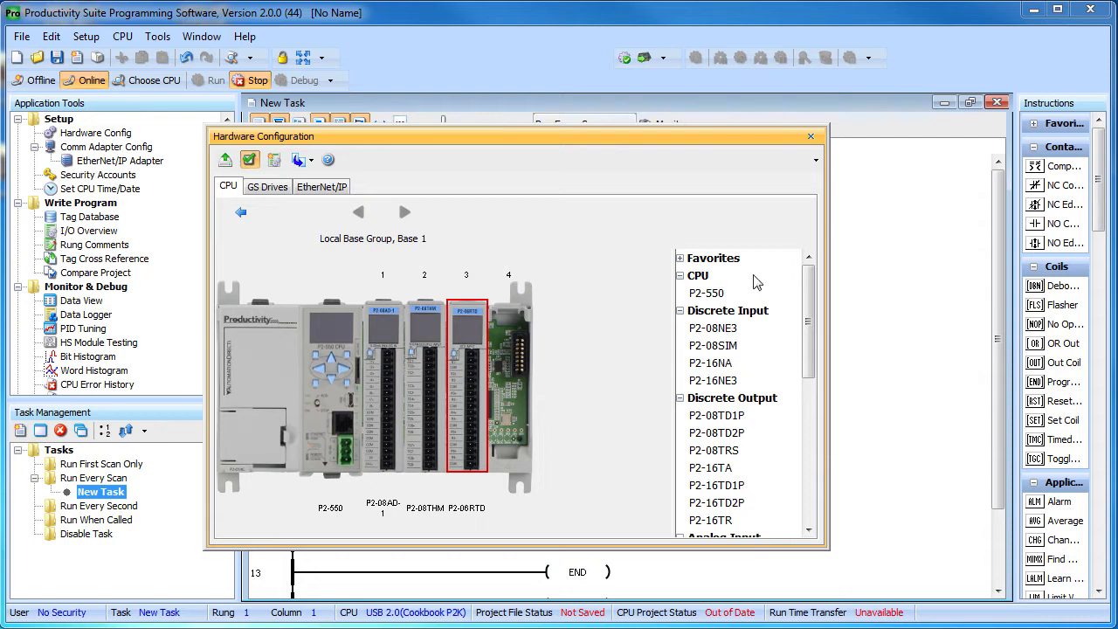
{"action": "left_click", "coordinate": [811, 136]}
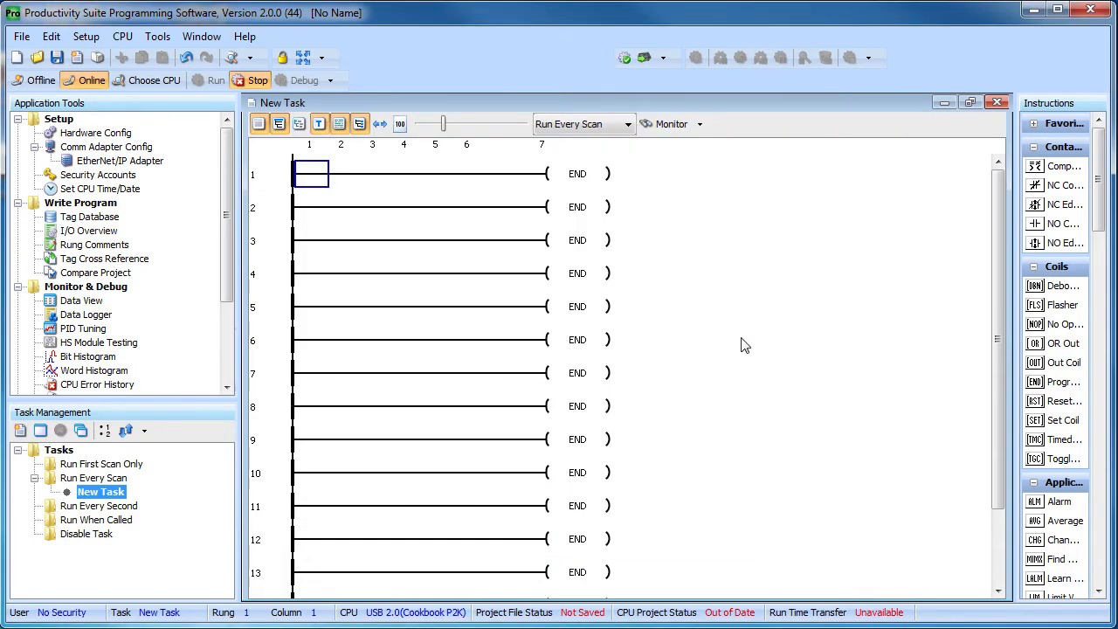
Show the Temperature Demo Data View with live thermocouple, RTD and transmitter values.
{"action": "left_click", "coordinate": [644, 57]}
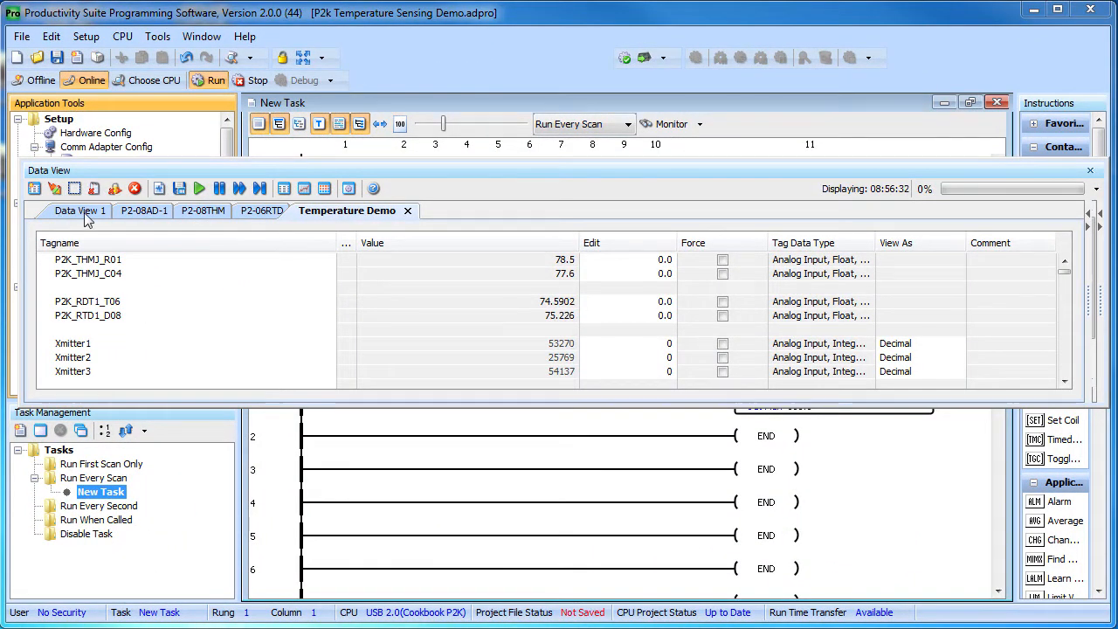
Review the P2-08AD-1, P2-08THM and P2-06RTD Data View tabs' live tag values.
{"action": "left_click", "coordinate": [147, 210]}
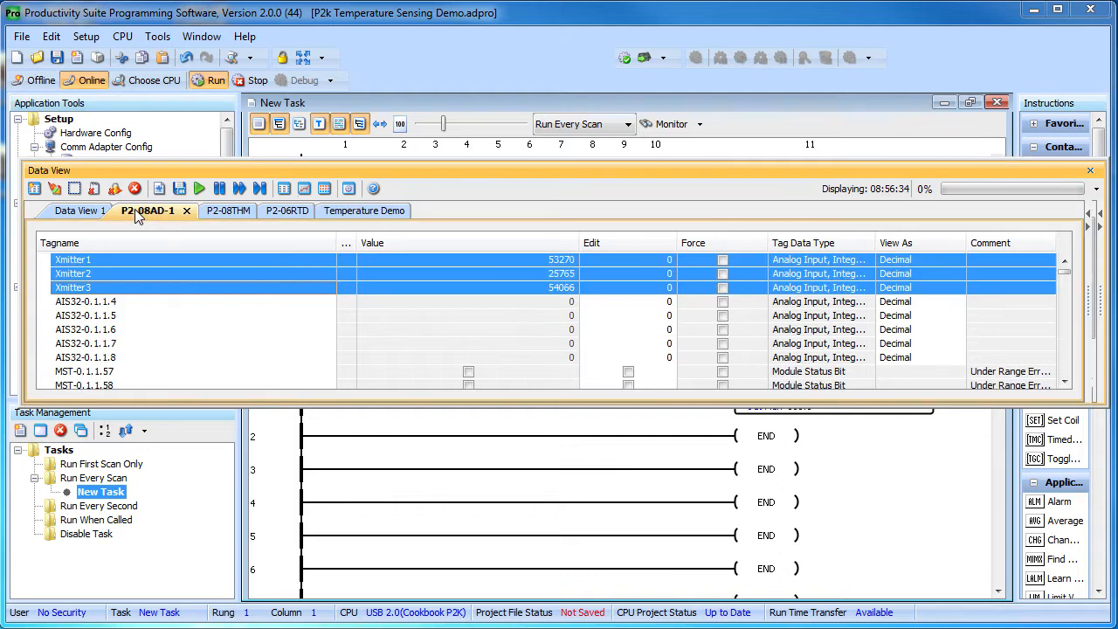
{"action": "left_click", "coordinate": [208, 210]}
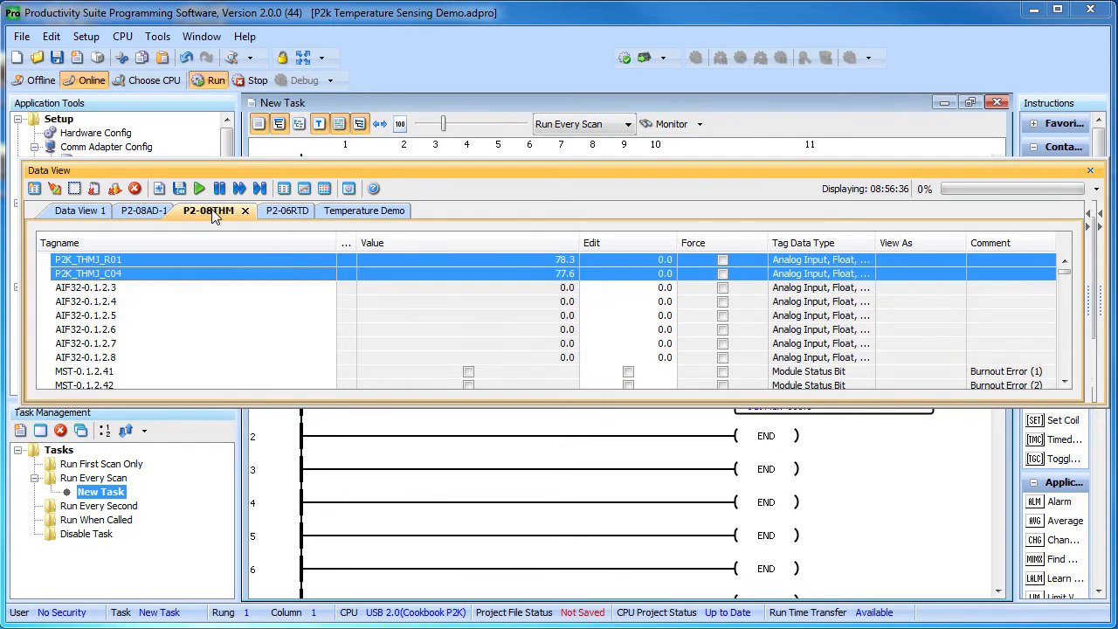
{"action": "left_click", "coordinate": [286, 209]}
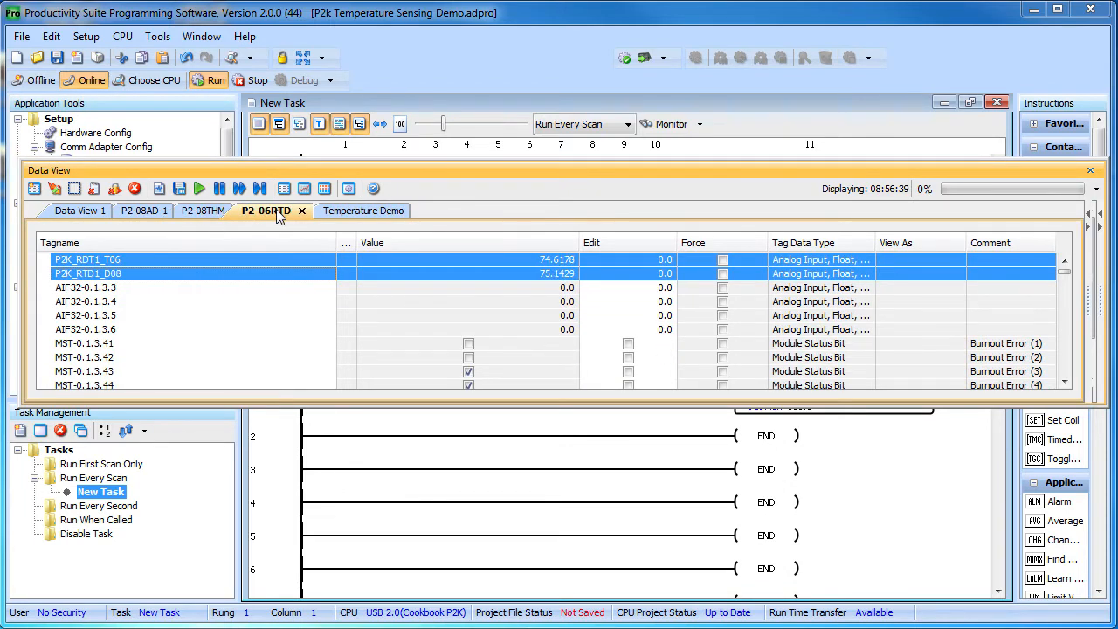
{"action": "left_click", "coordinate": [363, 210]}
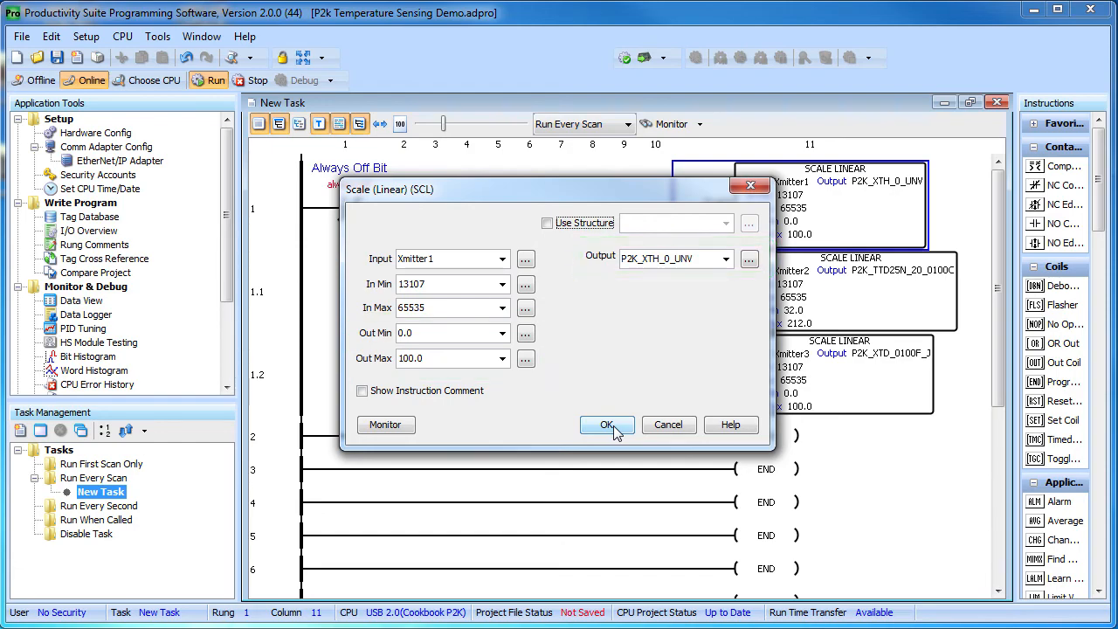
Confirm the Xmitter1 linear scaling so Temperature Demo shows readings around 75.5–78.2.
{"action": "left_click", "coordinate": [606, 424]}
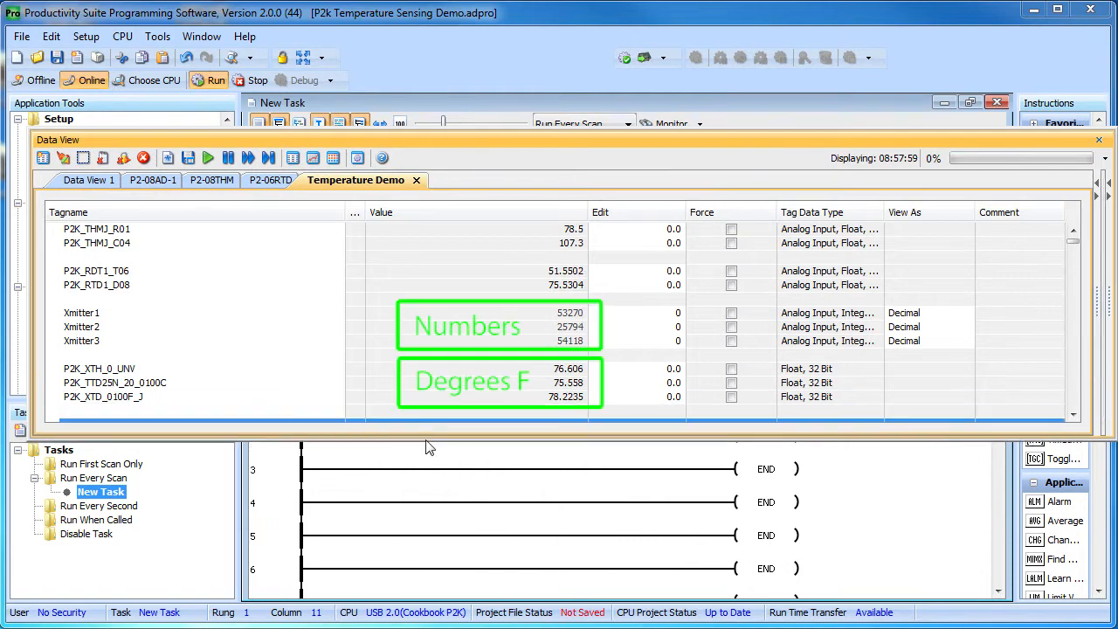